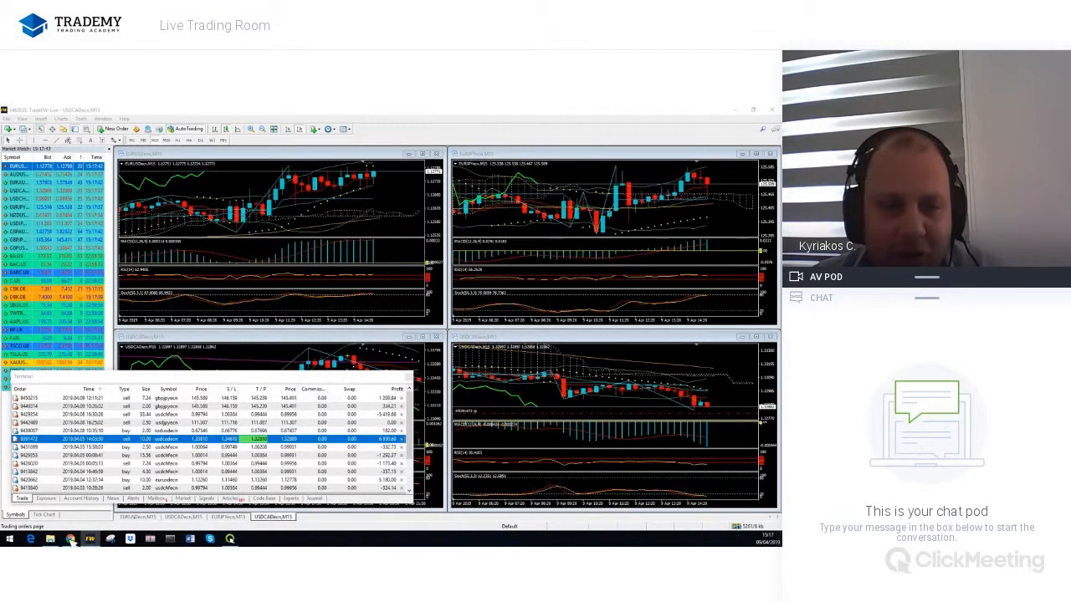
Step: Show the Account History list of closed orders, with close times and prices, in the Terminal
{"action": "left_click", "coordinate": [80, 499]}
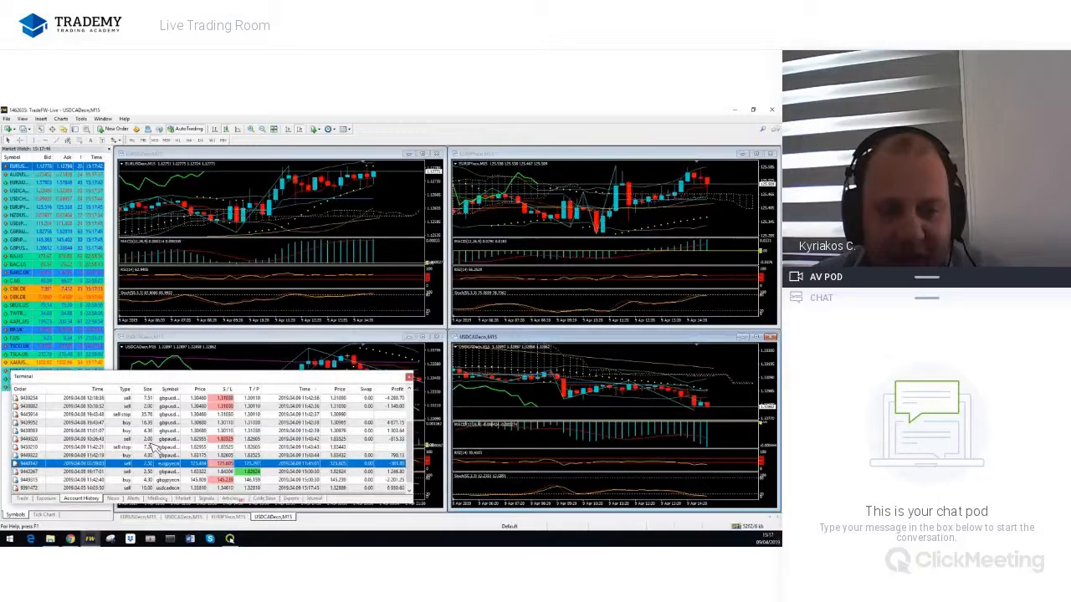